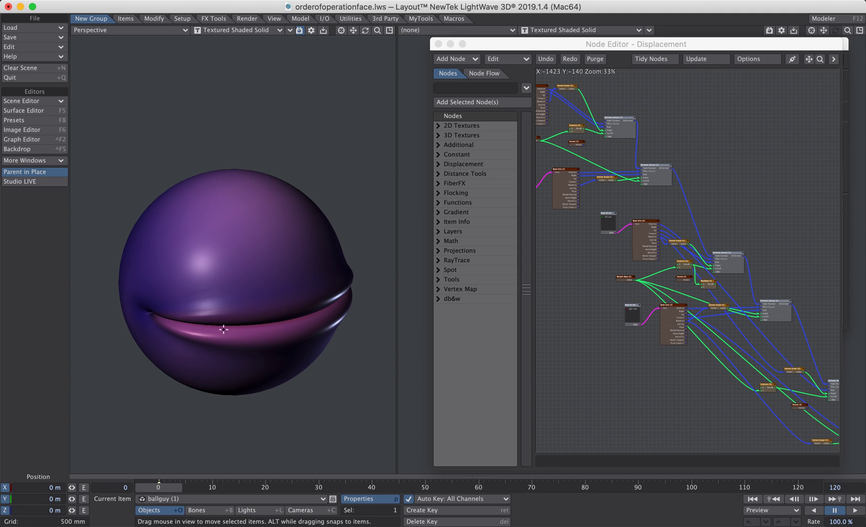
Close Object Properties and make the leftside null the current item
click(636, 44)
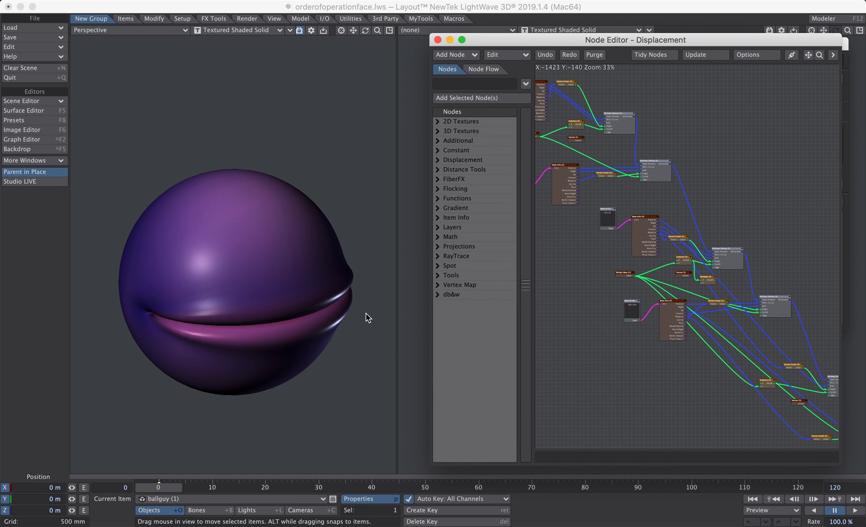
mouse_move(188, 482)
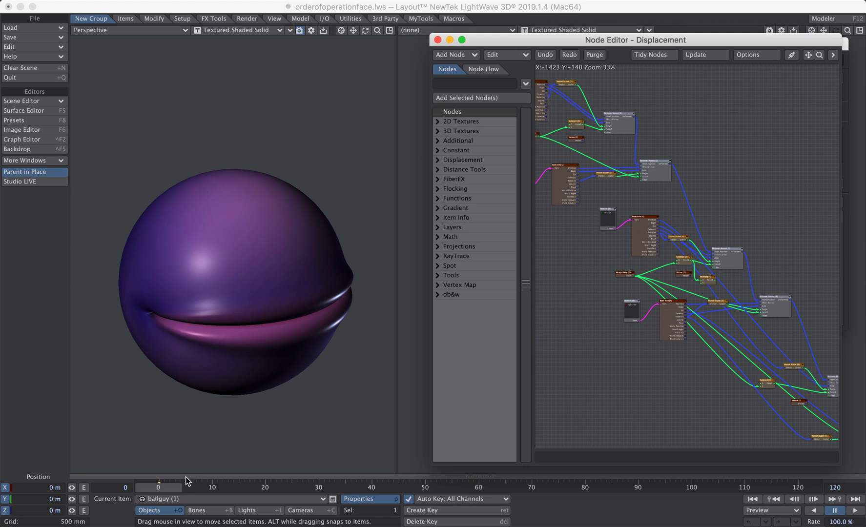
mouse_move(229, 468)
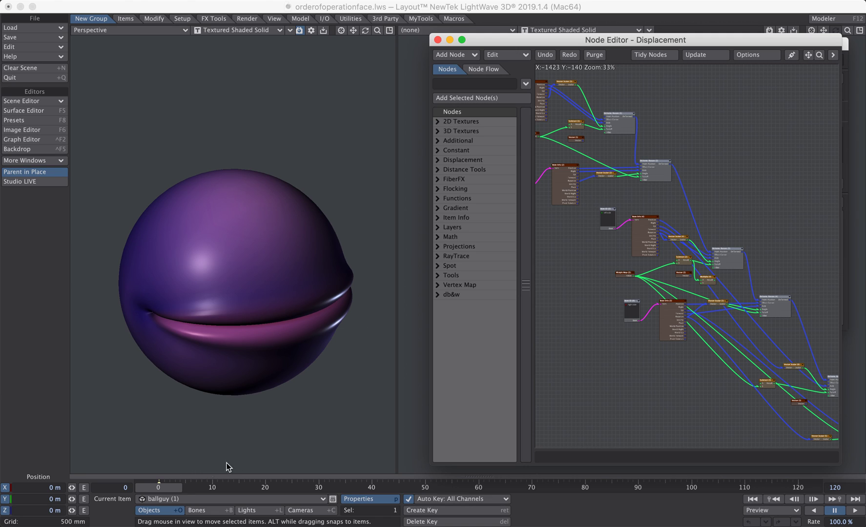
mouse_move(260, 406)
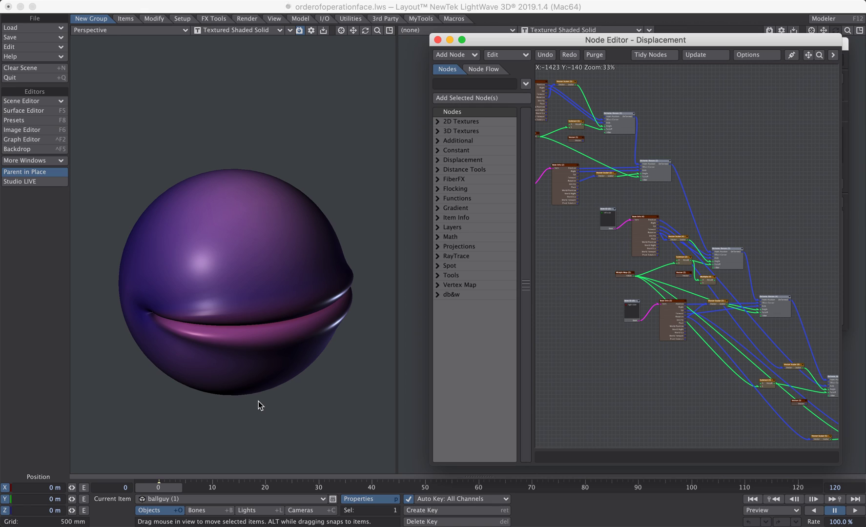
mouse_move(183, 397)
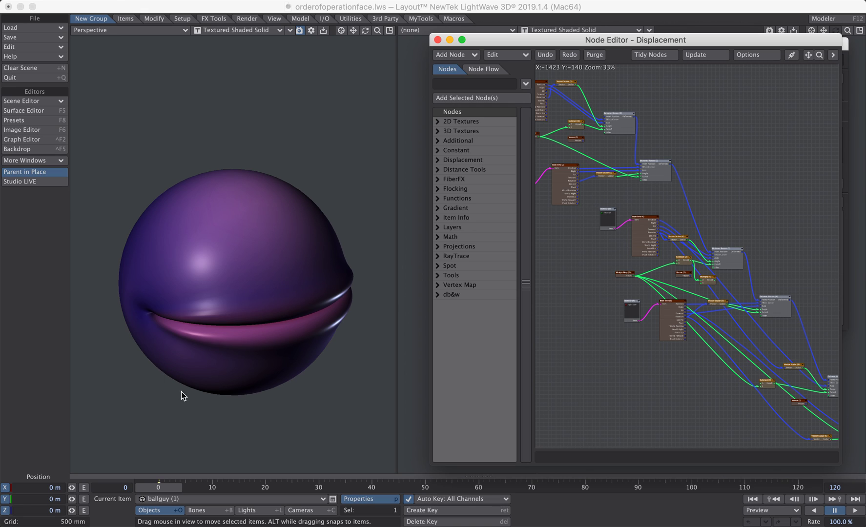
mouse_move(308, 261)
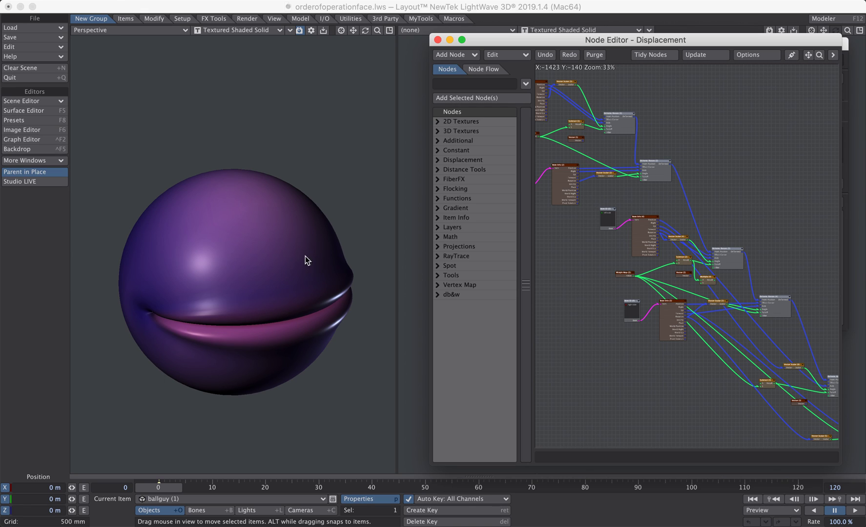
mouse_move(210, 203)
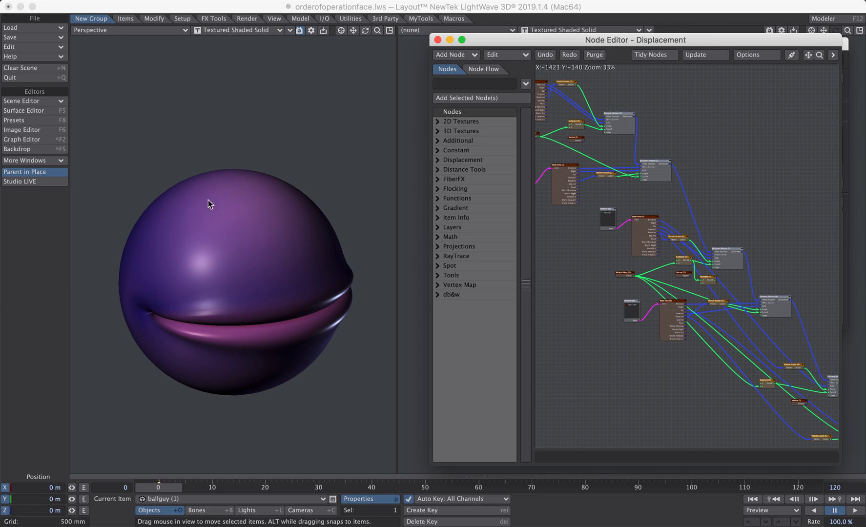
mouse_move(155, 265)
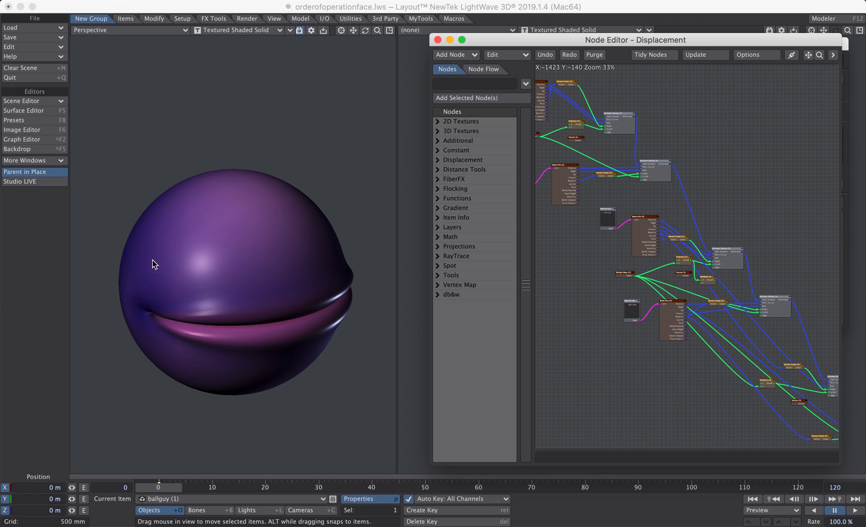
mouse_move(334, 248)
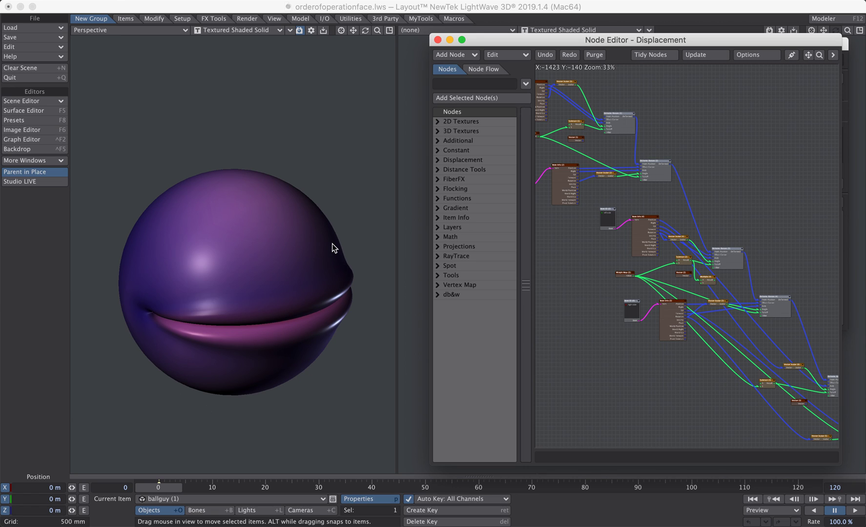
mouse_move(412, 277)
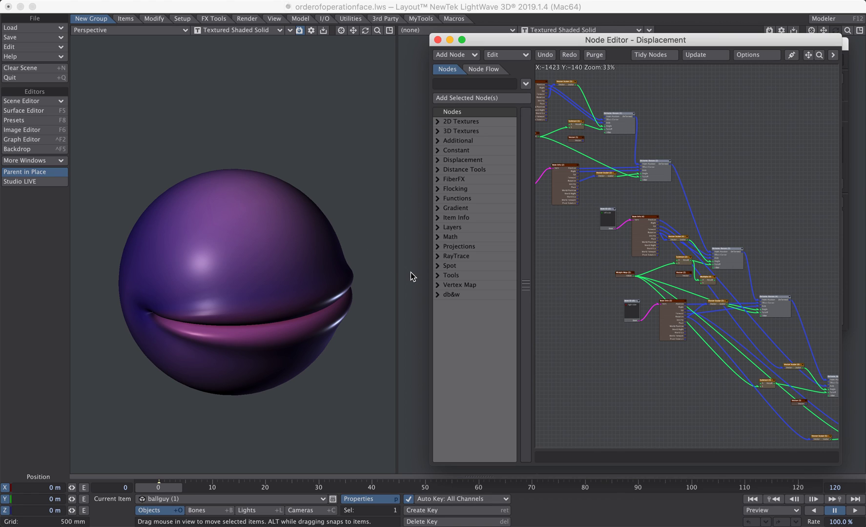
mouse_move(409, 277)
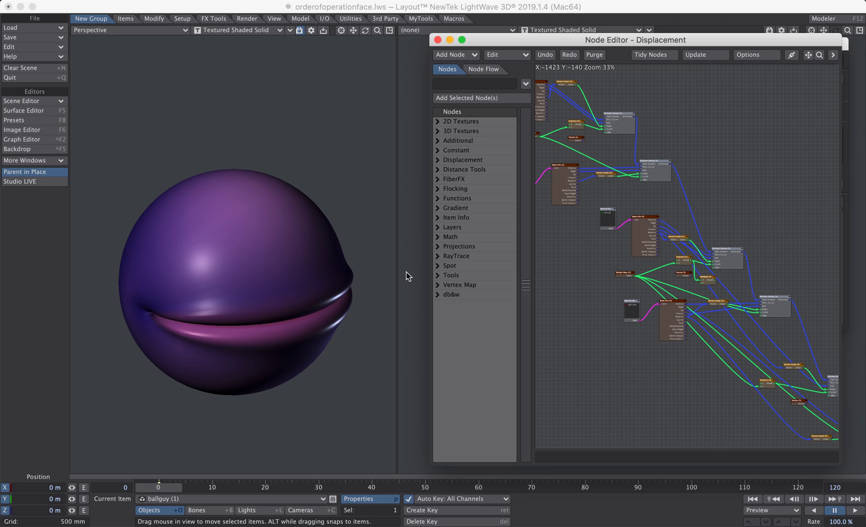
mouse_move(308, 286)
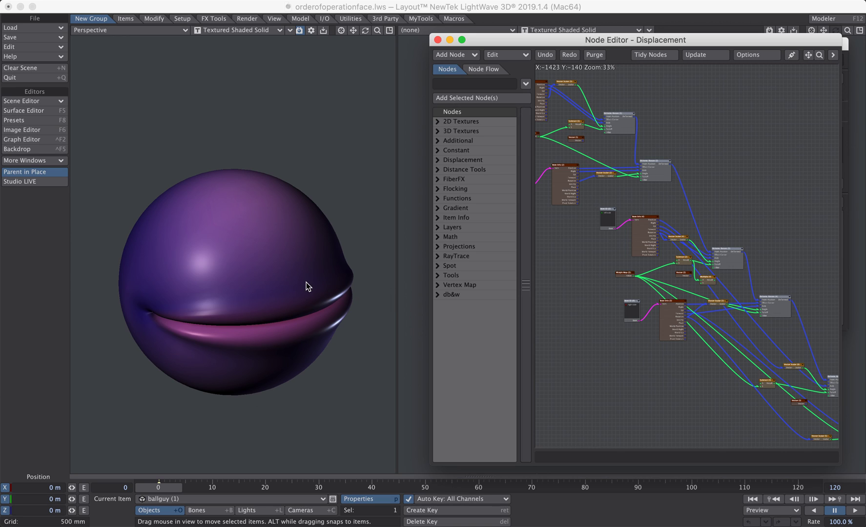
mouse_move(304, 348)
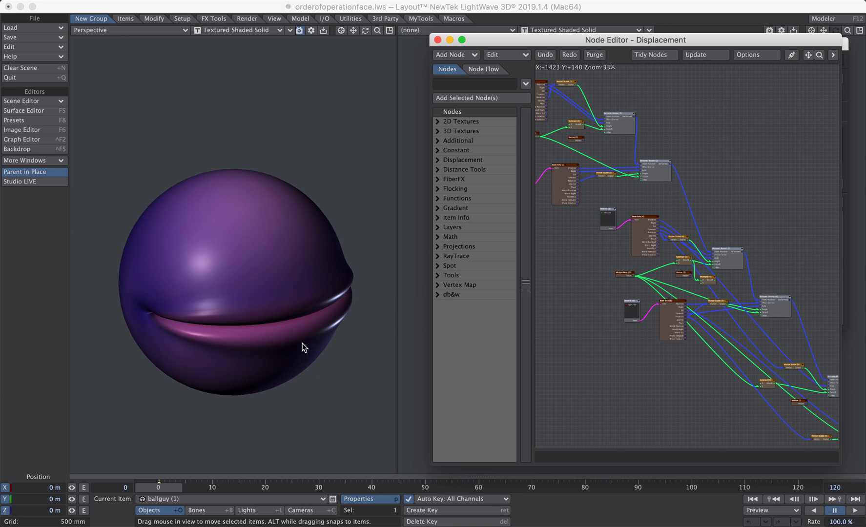
mouse_move(232, 309)
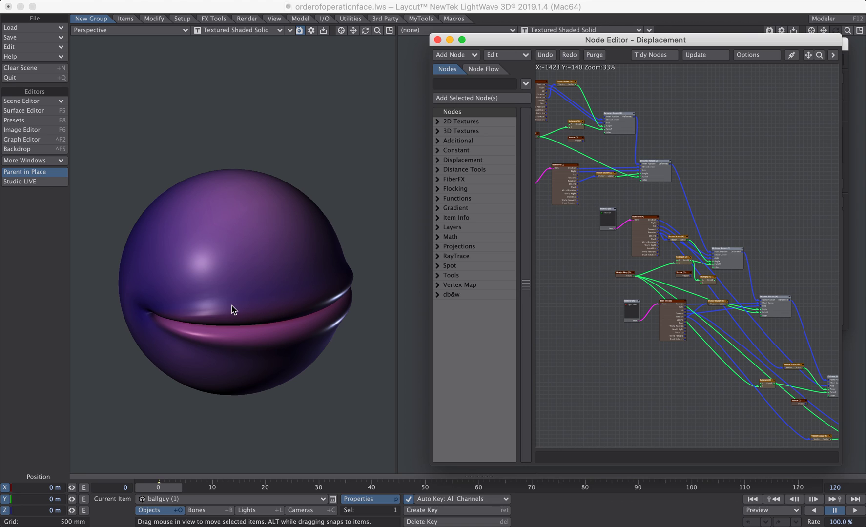
mouse_move(176, 490)
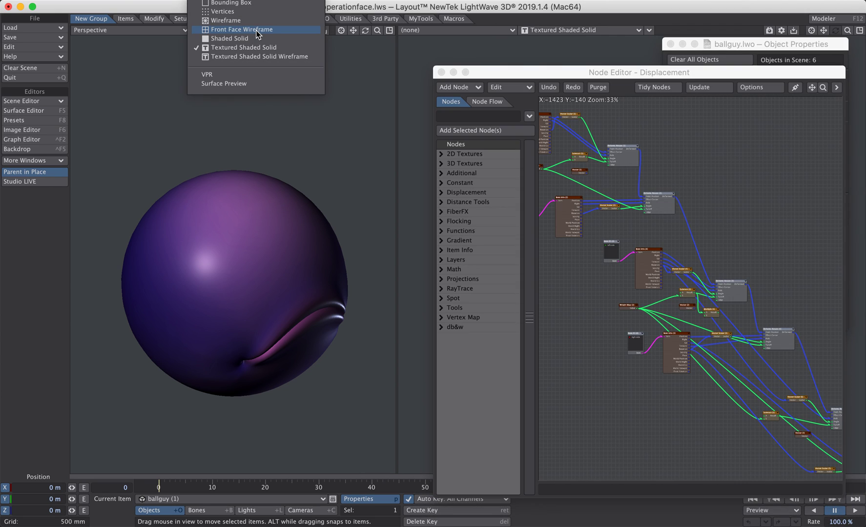
mouse_move(243, 83)
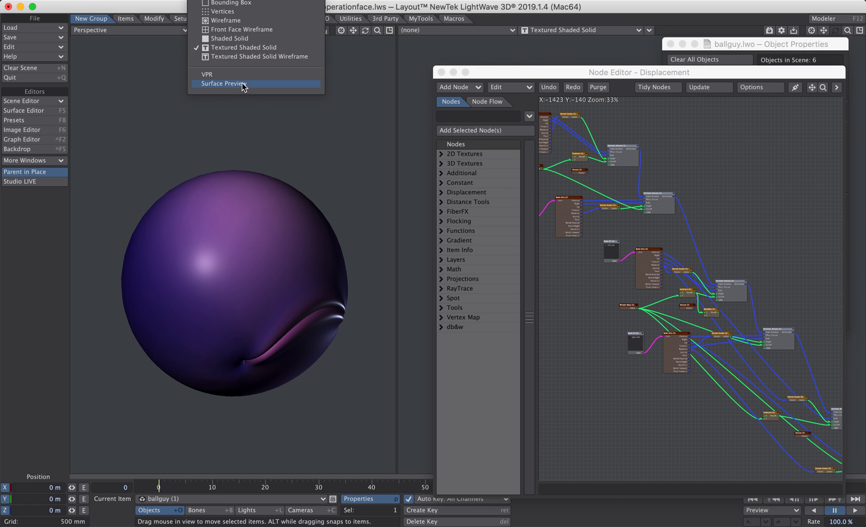
click(274, 18)
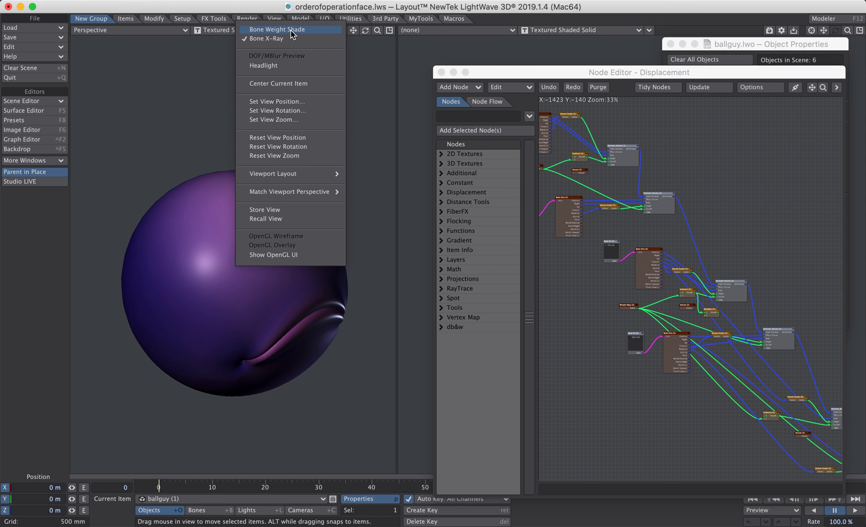
click(278, 29)
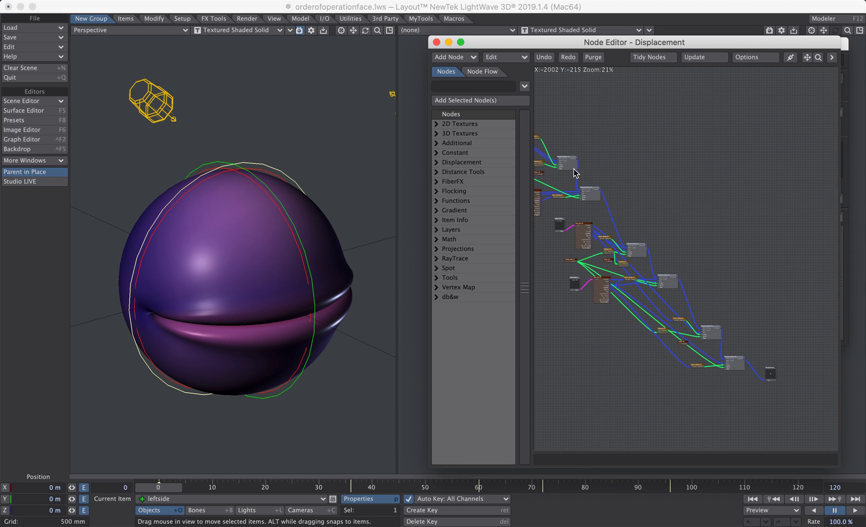
Zoom the Node Editor canvas out to show the full Deform: Rotate node chain
scroll(up, 3)
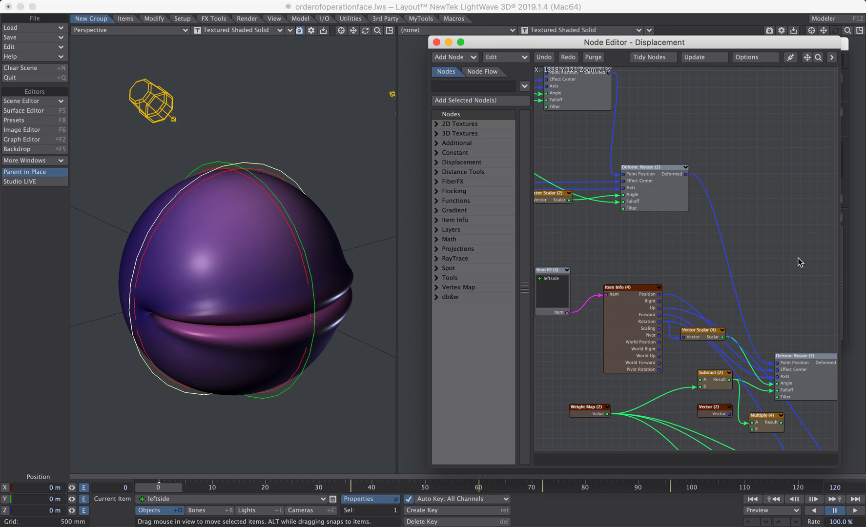
scroll(down, 3)
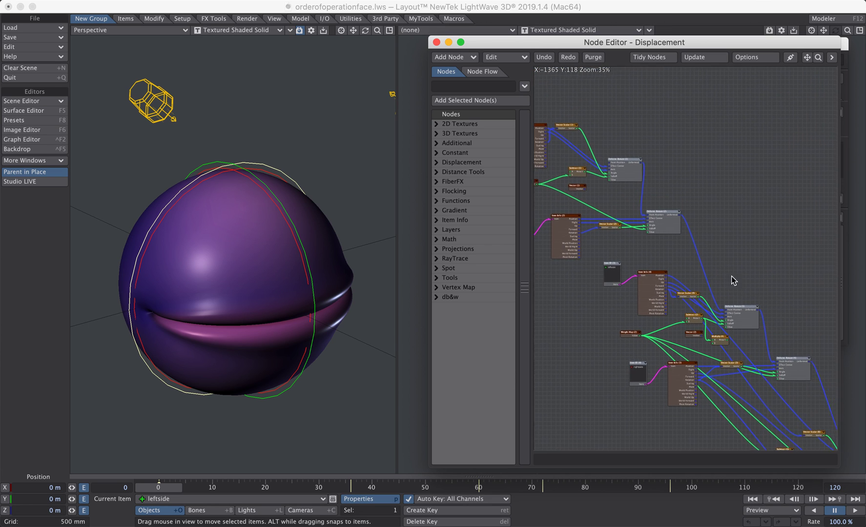
scroll(down, 3)
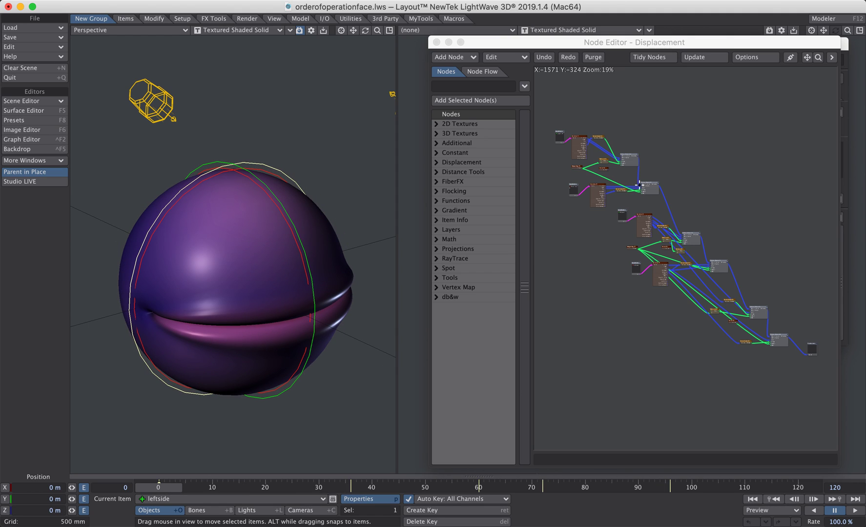
mouse_move(728, 302)
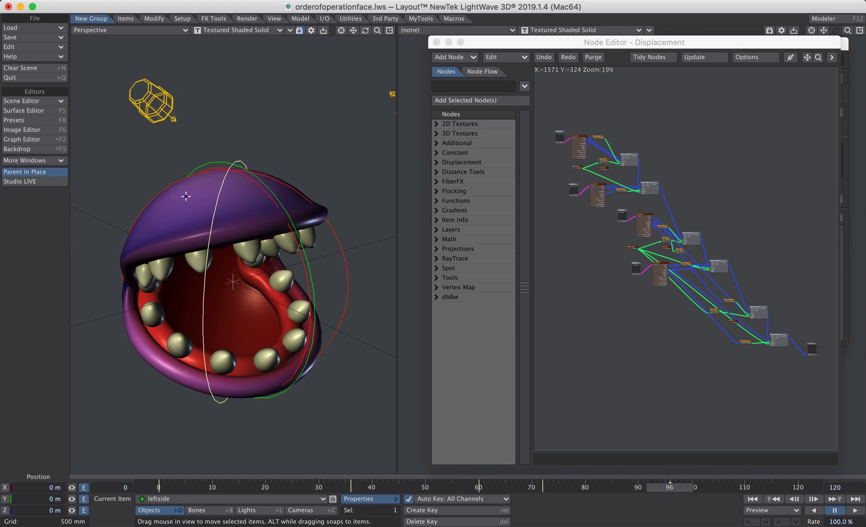
mouse_move(205, 277)
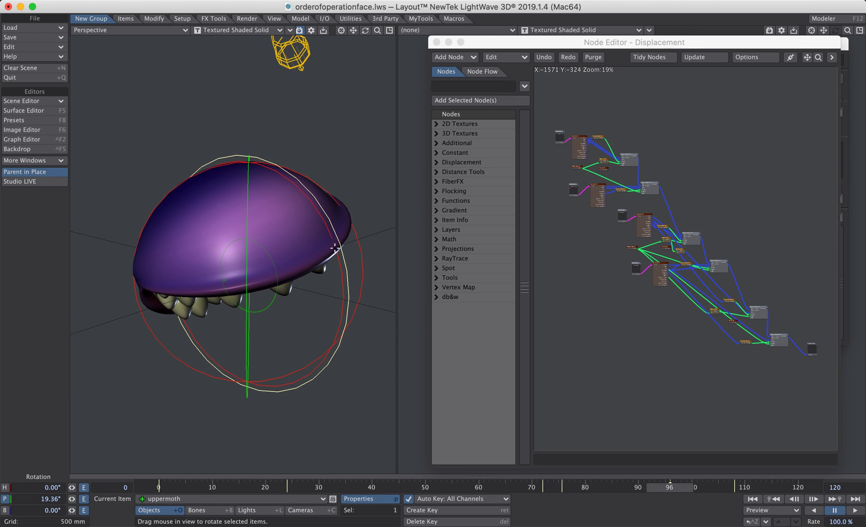
mouse_move(344, 313)
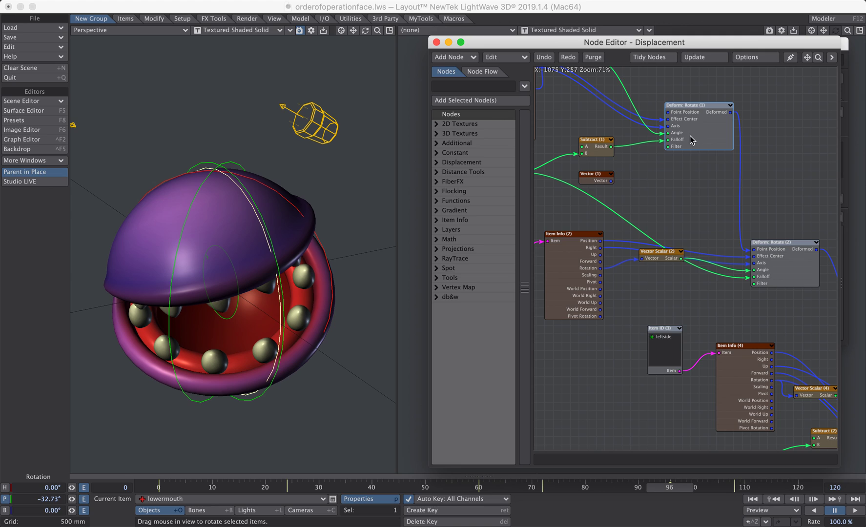
mouse_move(354, 205)
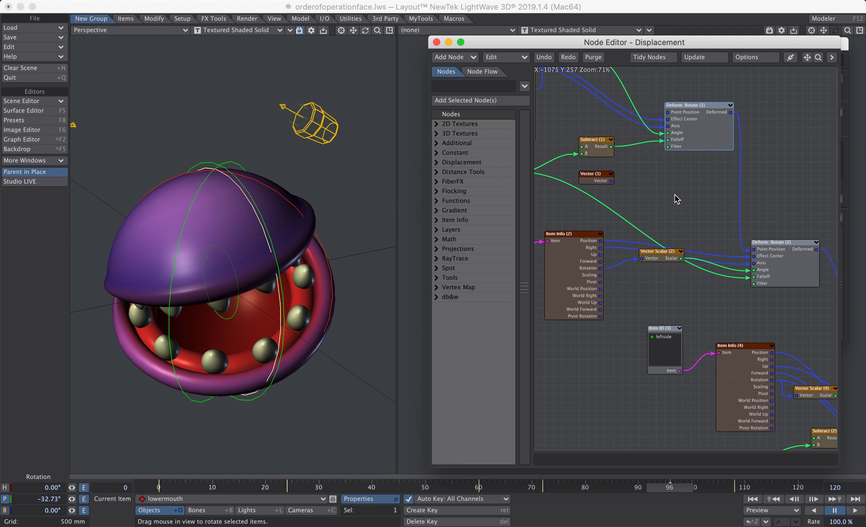
mouse_move(700, 186)
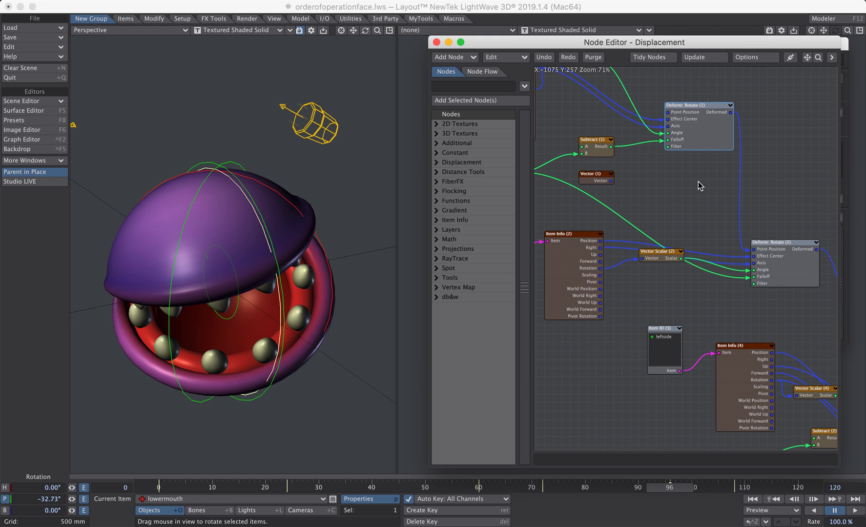
mouse_move(709, 191)
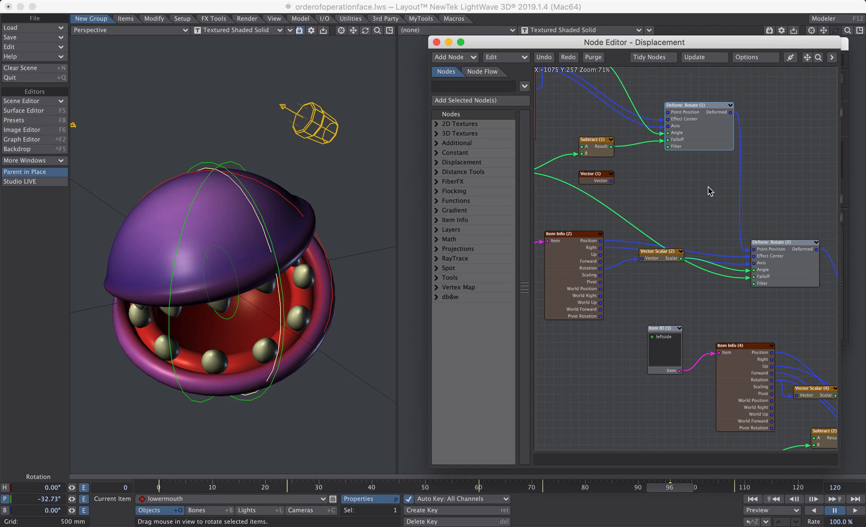
Zoom the canvas onto the top Deform: Rotate, Item Info and Vector Scalar nodes
scroll(down, 3)
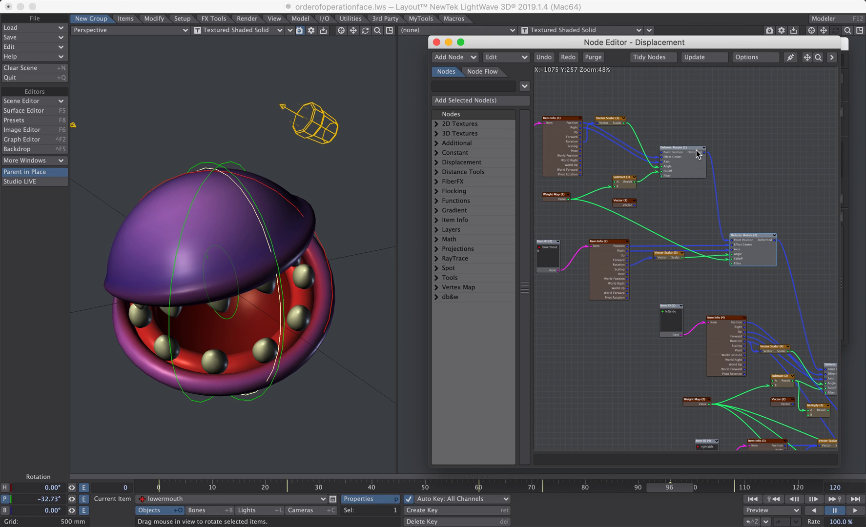
mouse_move(482, 85)
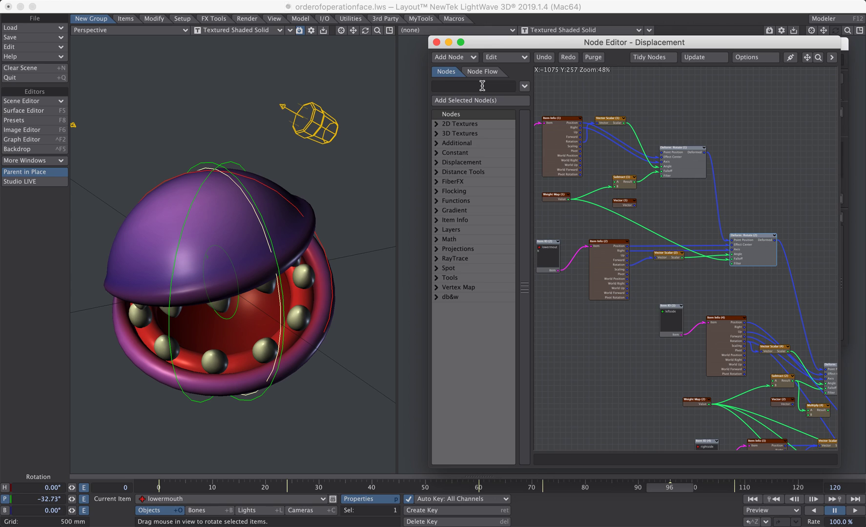
Filter the Nodes list with the search 'defo' to show Displacement > Deform nodes
text(deform)
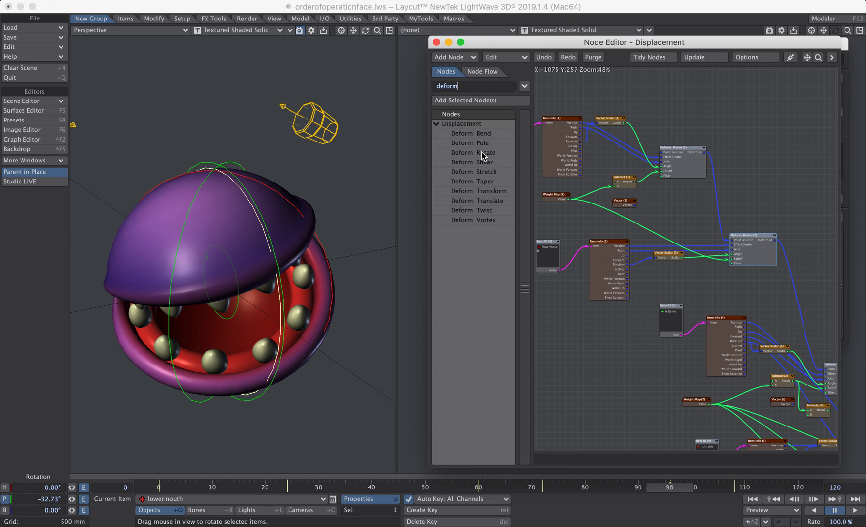
mouse_move(479, 153)
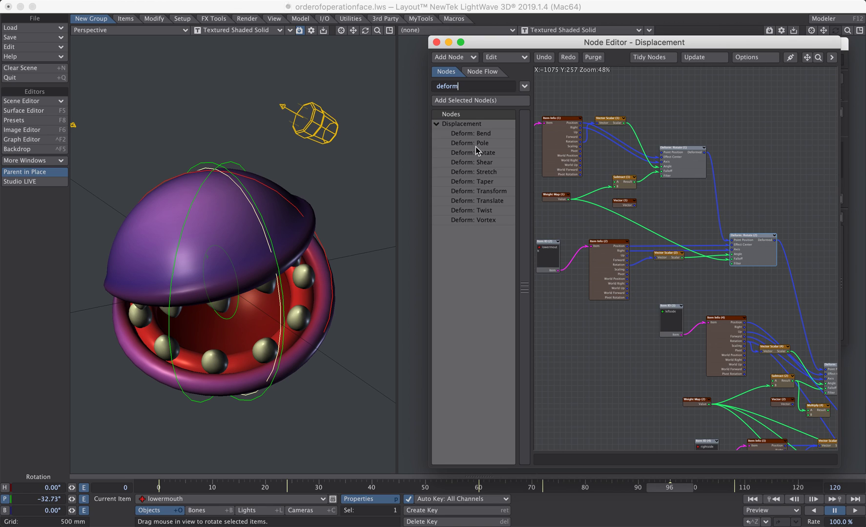
mouse_move(479, 183)
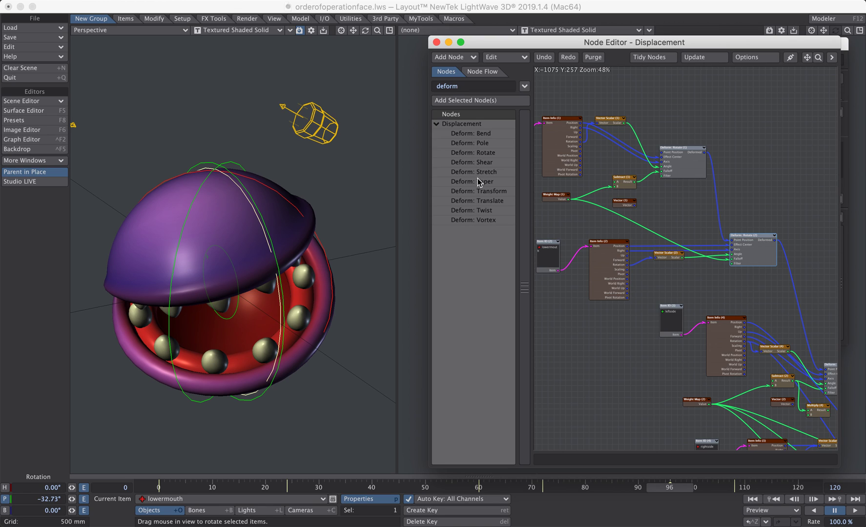
mouse_move(480, 217)
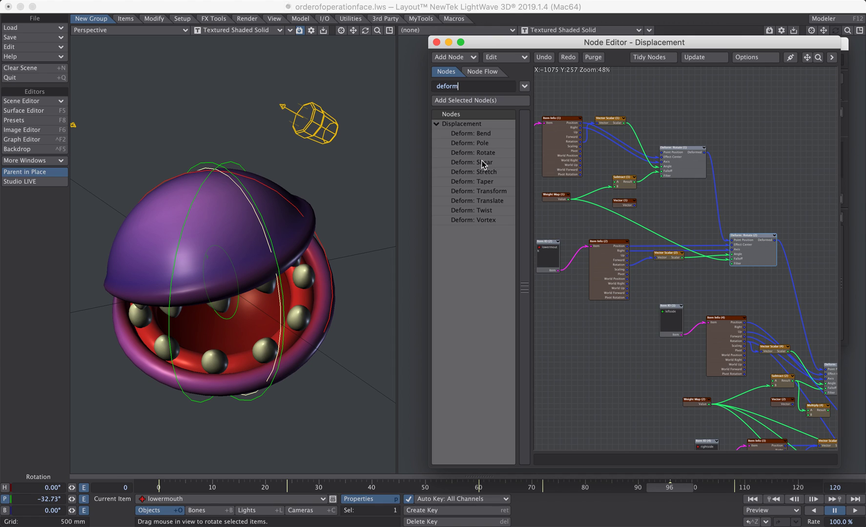
mouse_move(489, 219)
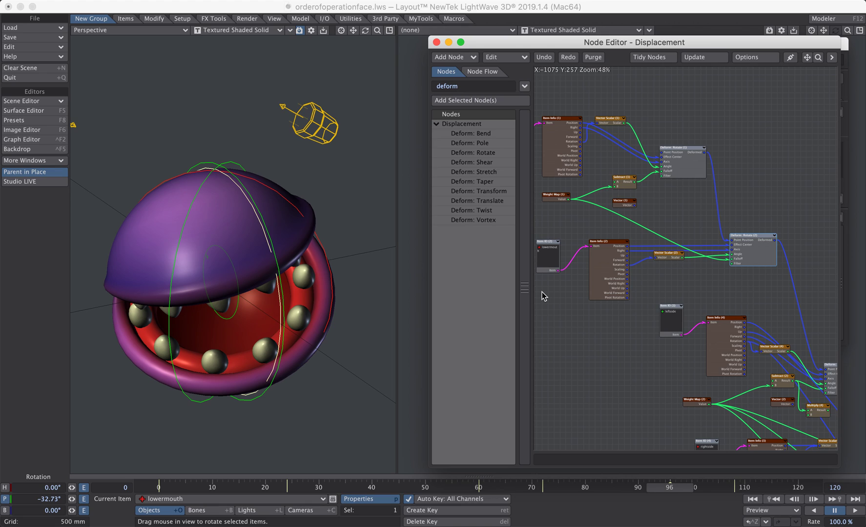
click(473, 86)
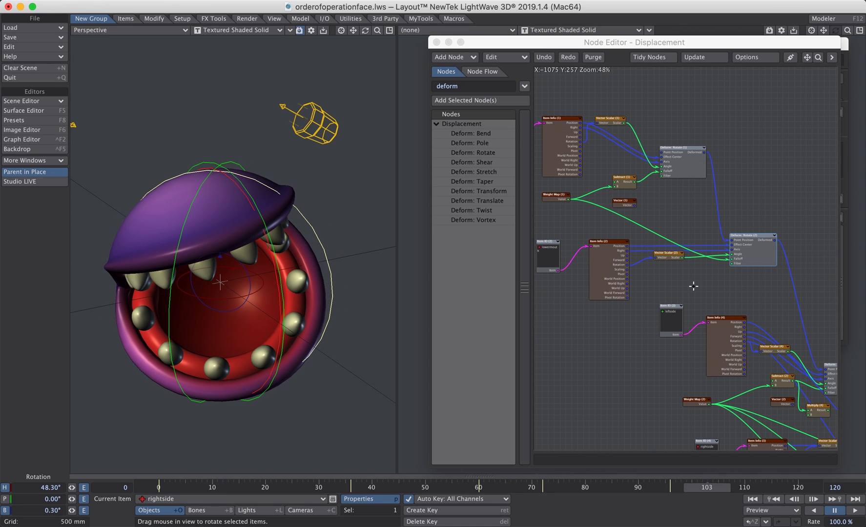
Zoom the node canvas to view the displacement chain while testing the rightside rotation
scroll(down, 3)
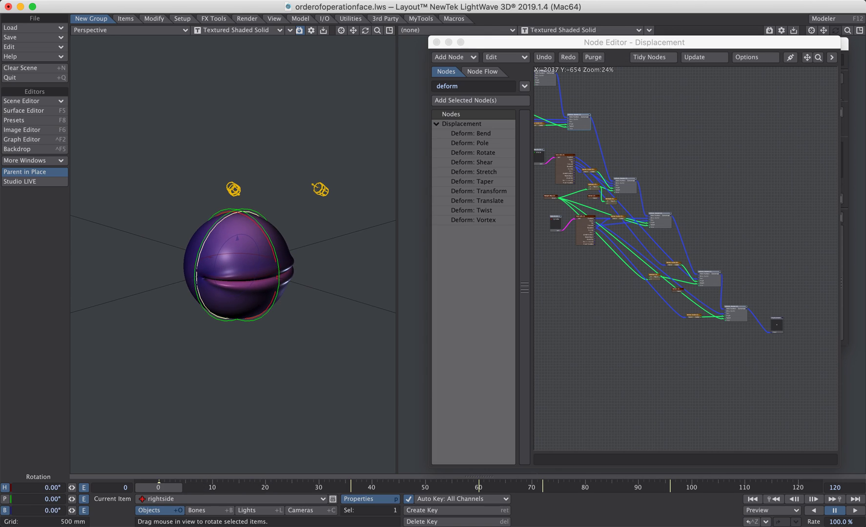
mouse_move(781, 188)
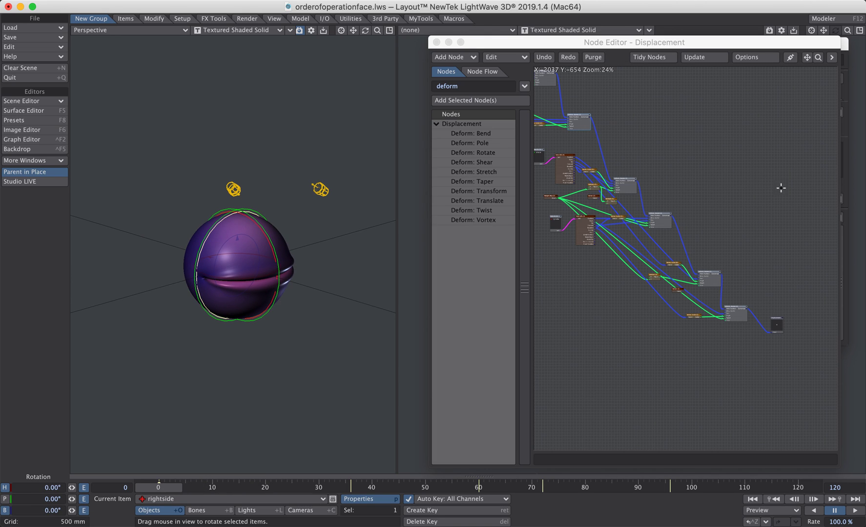
Zoom further out so the whole Deform: Rotate network fits compactly in the window
scroll(down, 3)
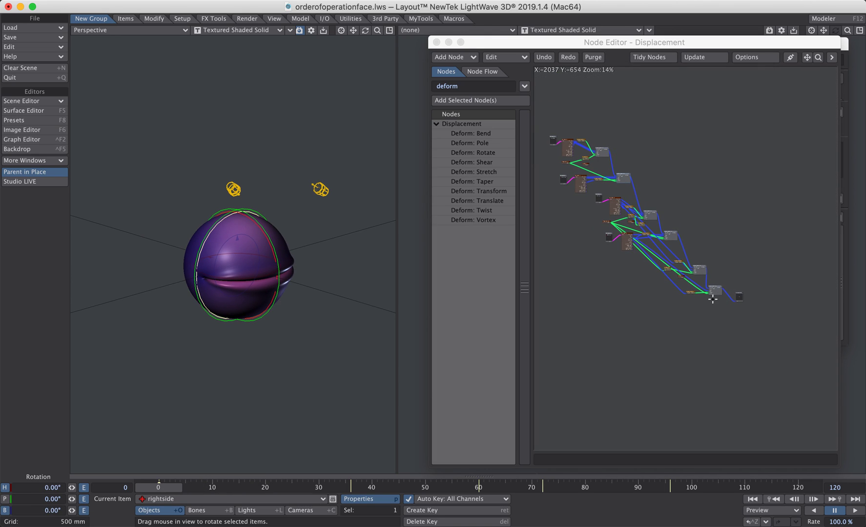
mouse_move(381, 455)
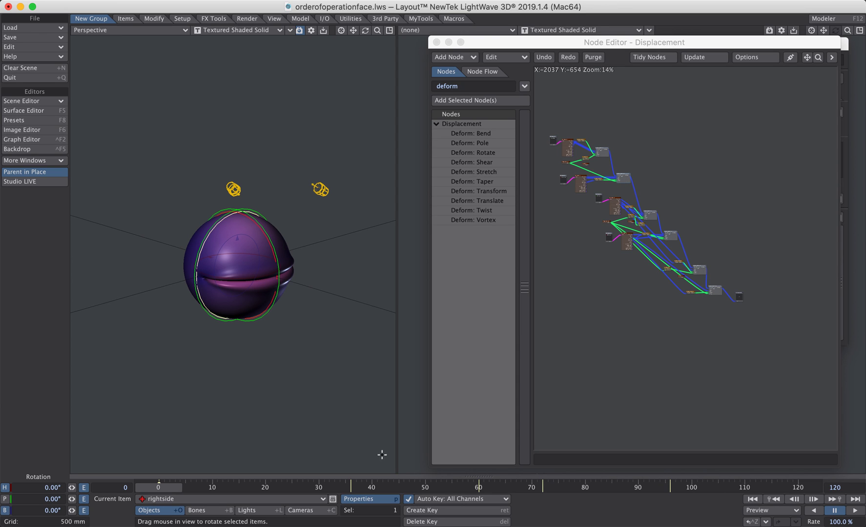